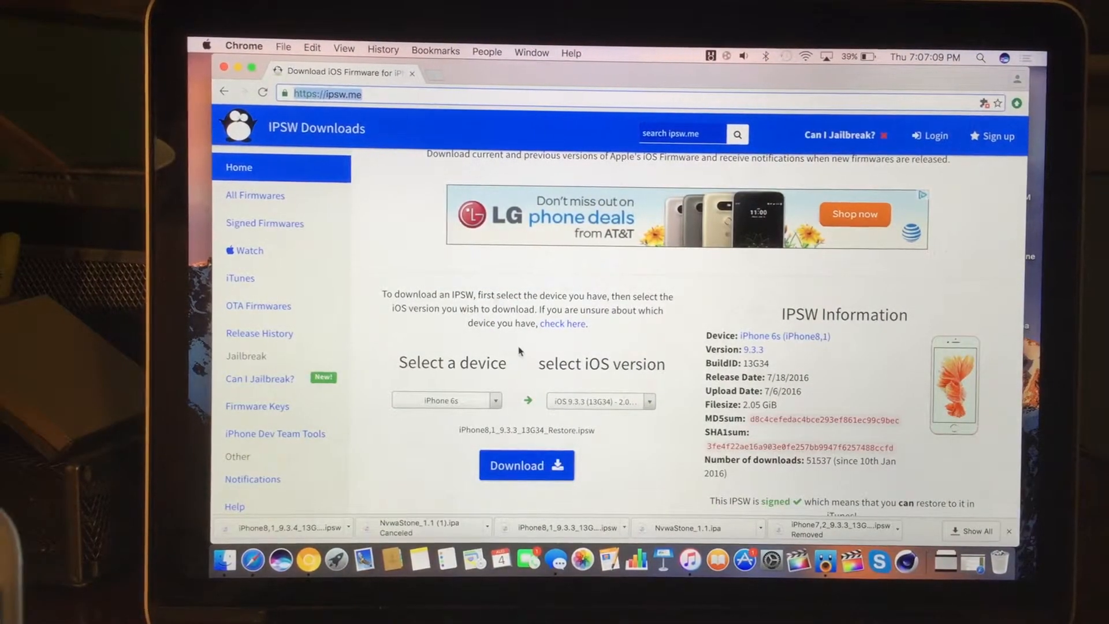
Select iPhone 6s on ipsw.me and browse its signed and unsigned firmware versions.
click(446, 400)
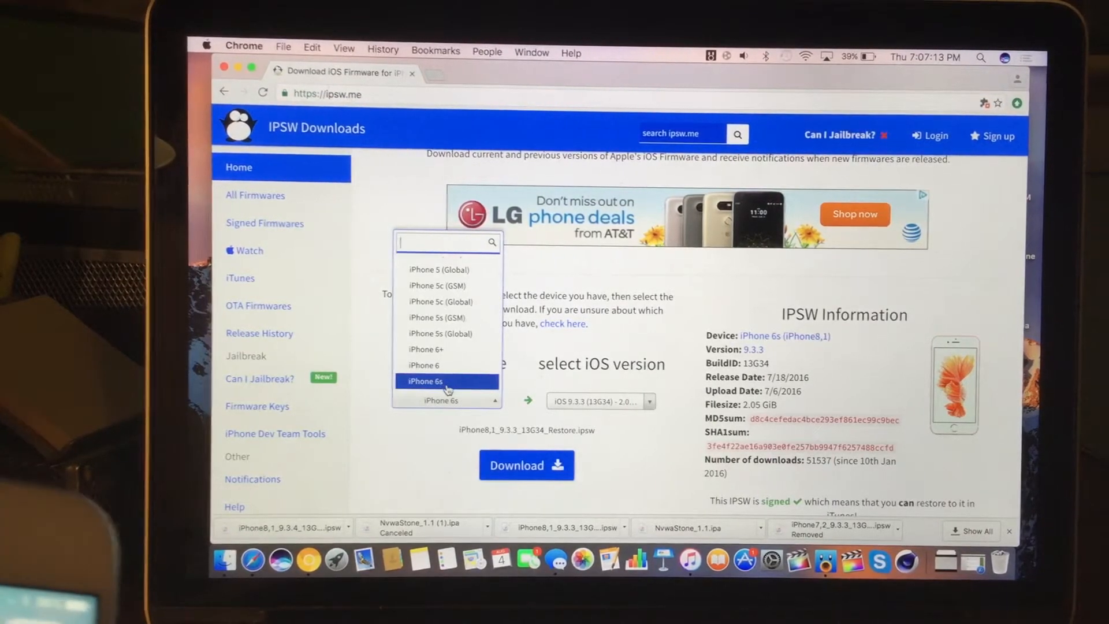
click(441, 381)
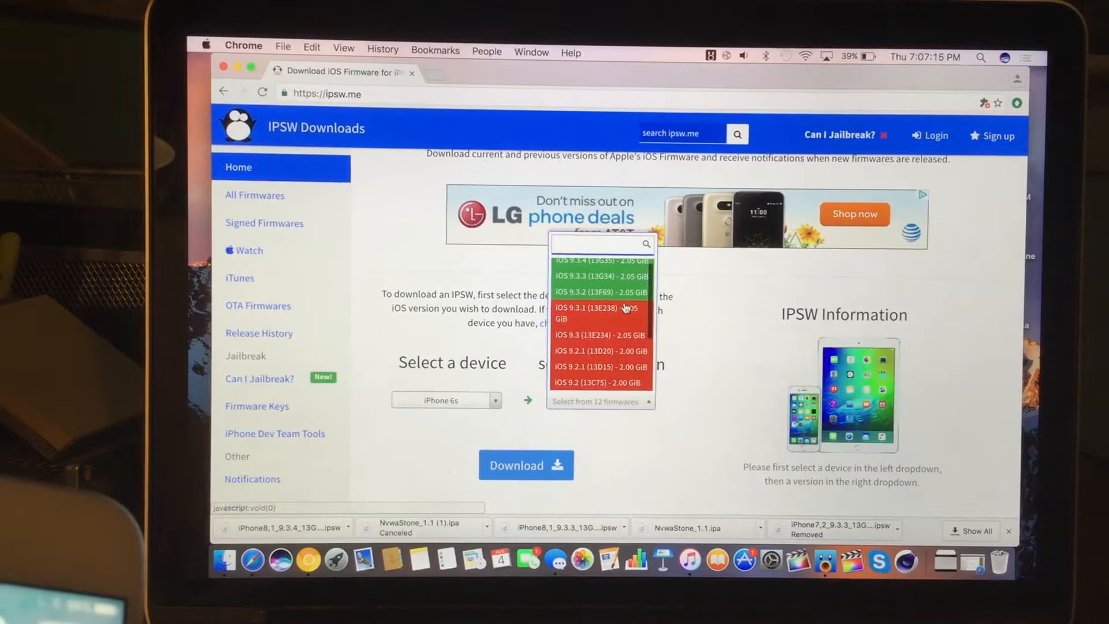
click(600, 276)
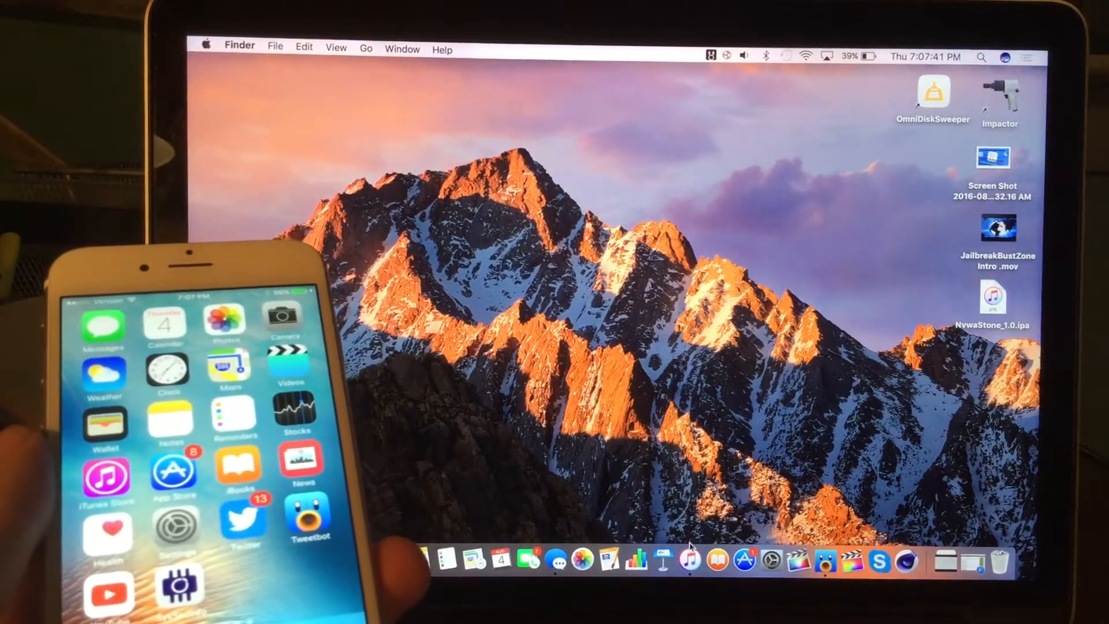
Launch iTunes from the Dock with the iPhone connected.
click(690, 560)
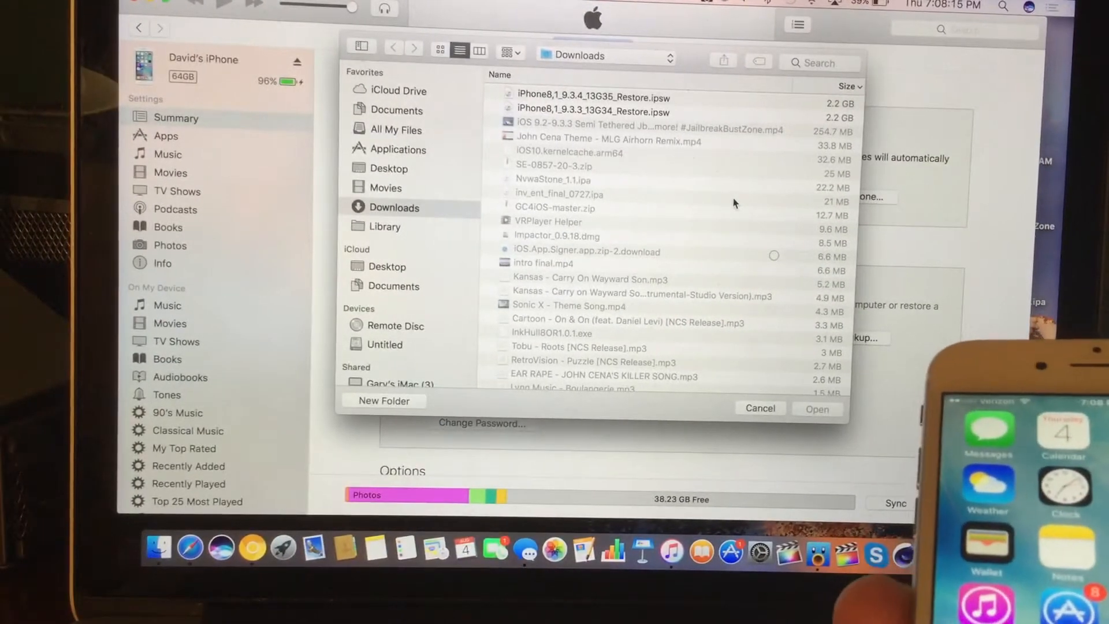
Pick iPhone8,1_9.3.3_13G34_Restore.ipsw from Downloads as the update file.
click(594, 111)
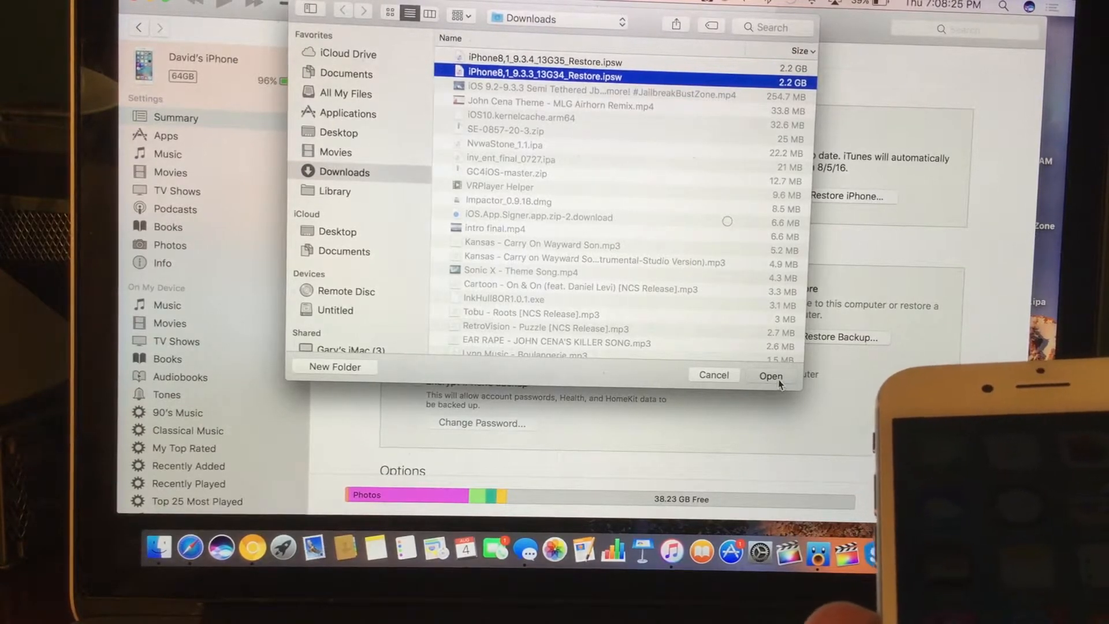
click(770, 375)
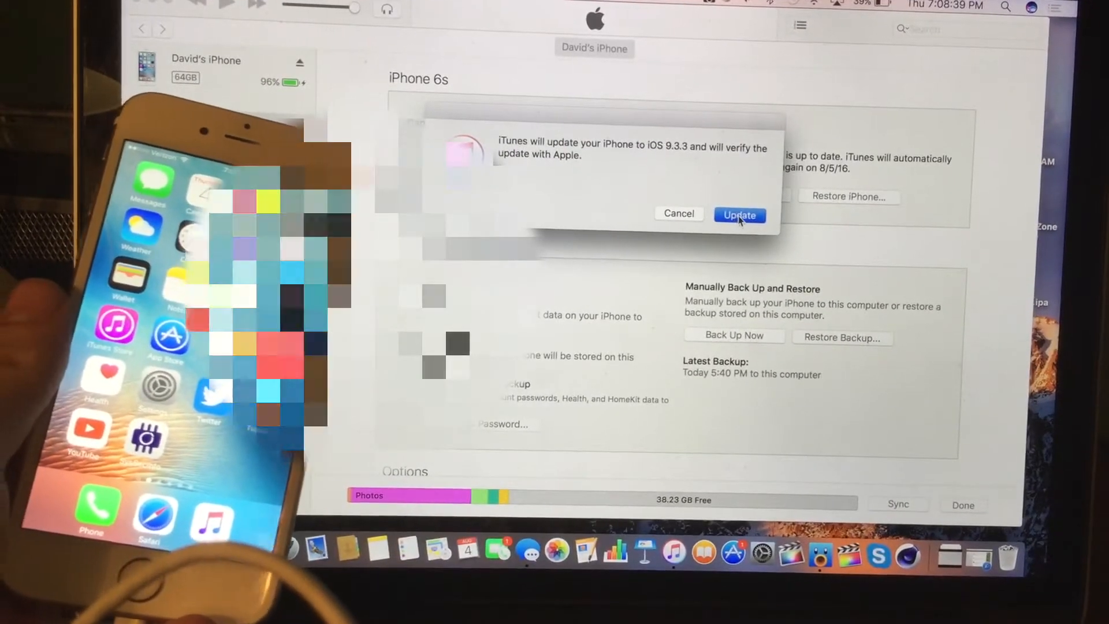
Confirm the iOS 9.3.3 update so iTunes starts extracting the software.
click(740, 215)
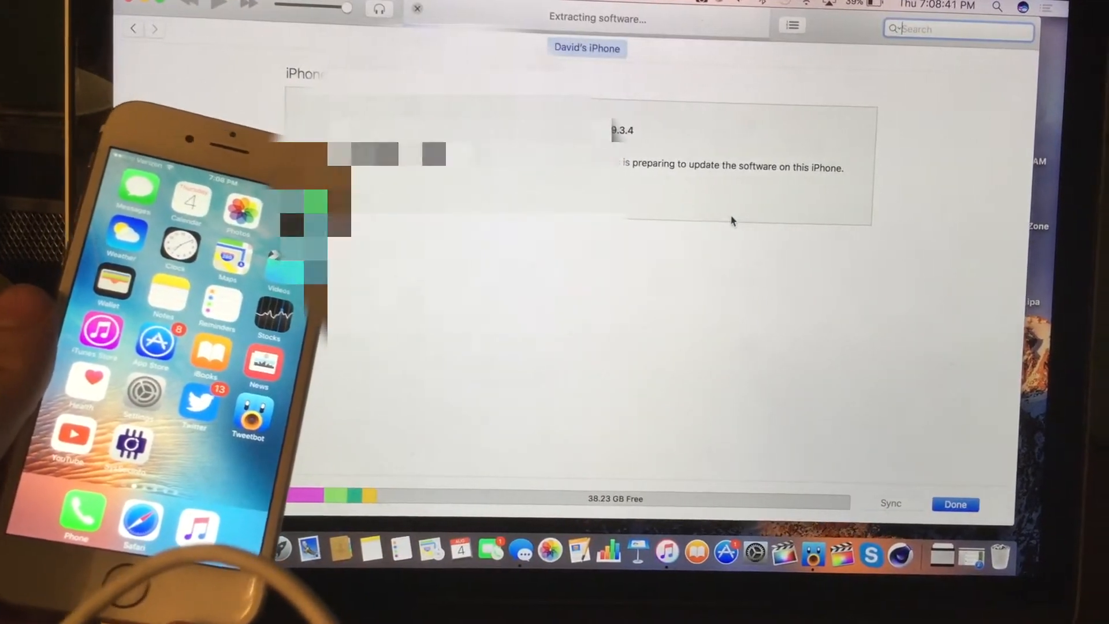